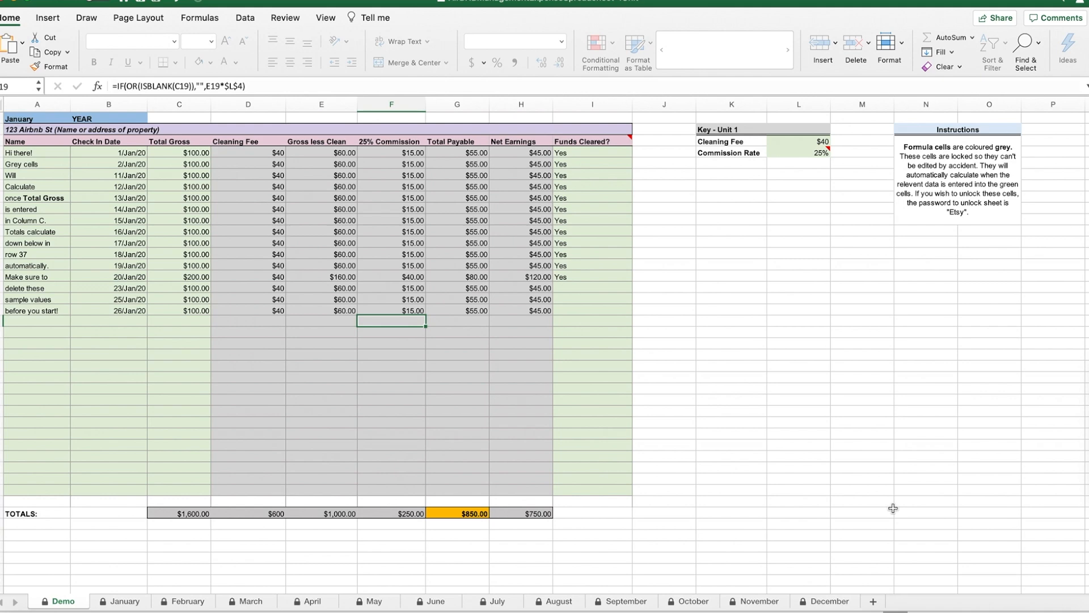
{"action": "mouse_move", "coordinate": [851, 234]}
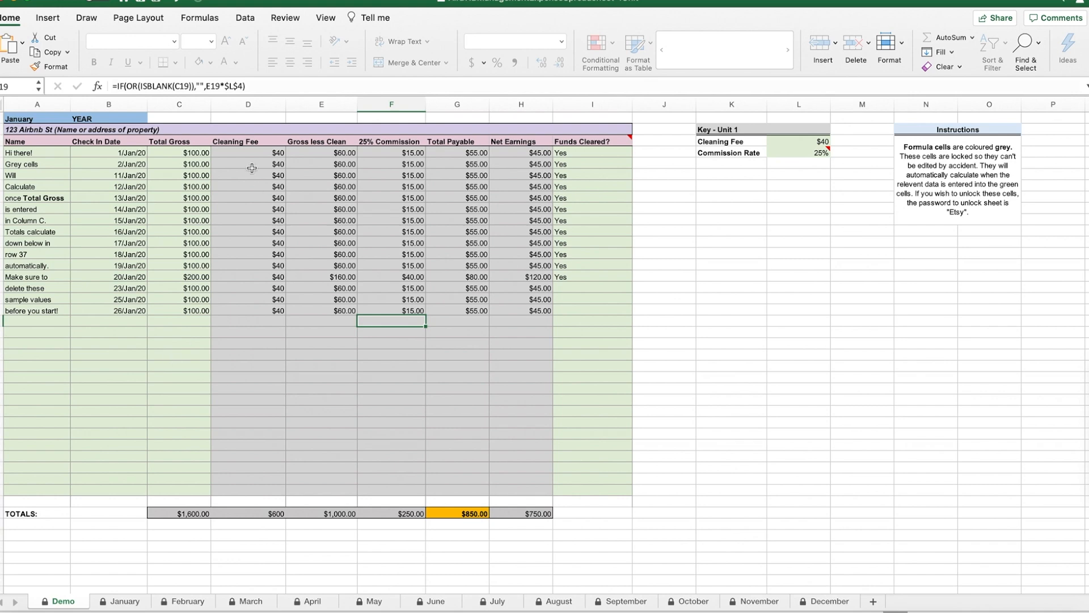
- Inspect the cleaning fee, net earnings and total gross formulas across the sheet
{"action": "left_click", "coordinate": [247, 152]}
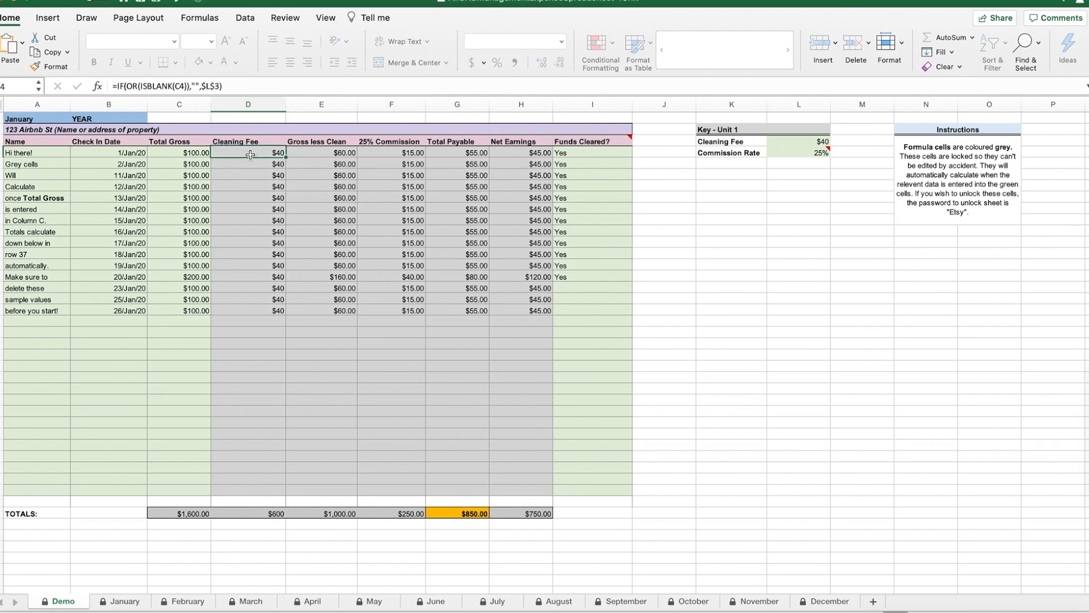
{"action": "left_click", "coordinate": [521, 175]}
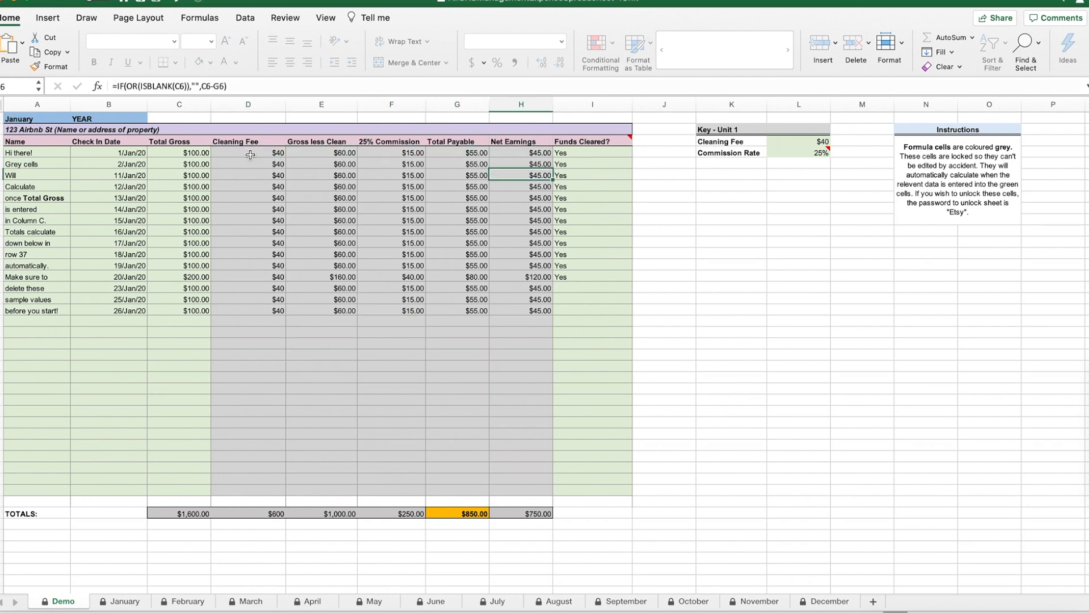
{"action": "left_click", "coordinate": [179, 187]}
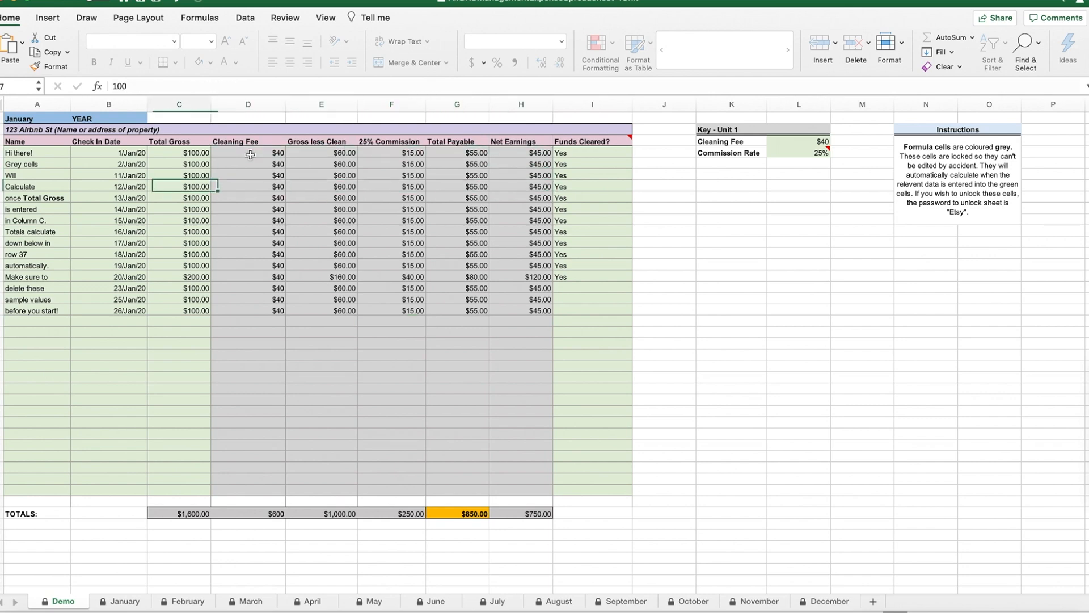
{"action": "left_click", "coordinate": [179, 254]}
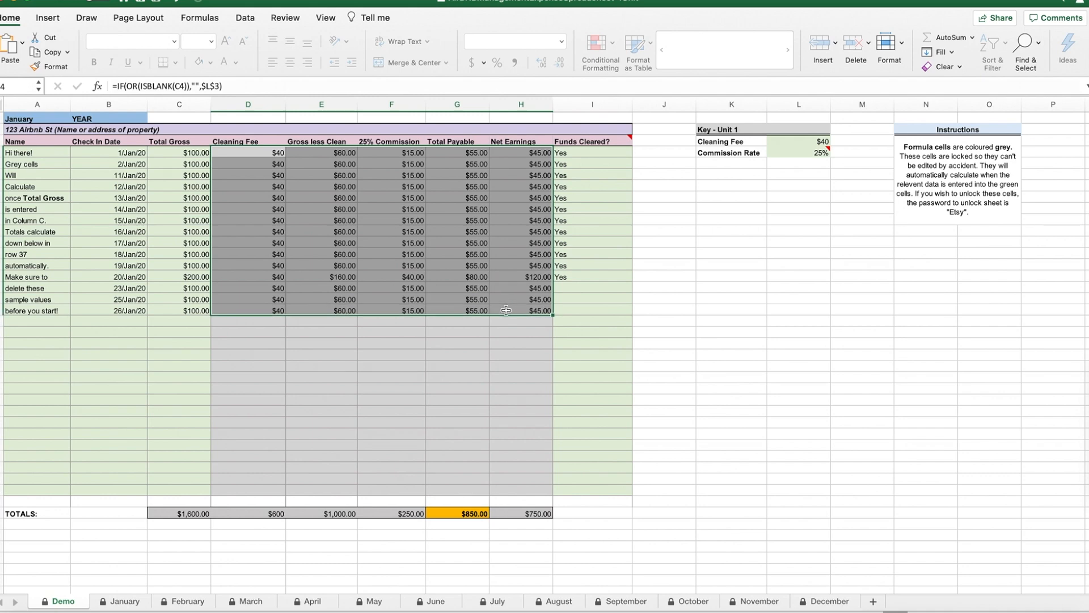
{"action": "left_click", "coordinate": [520, 310]}
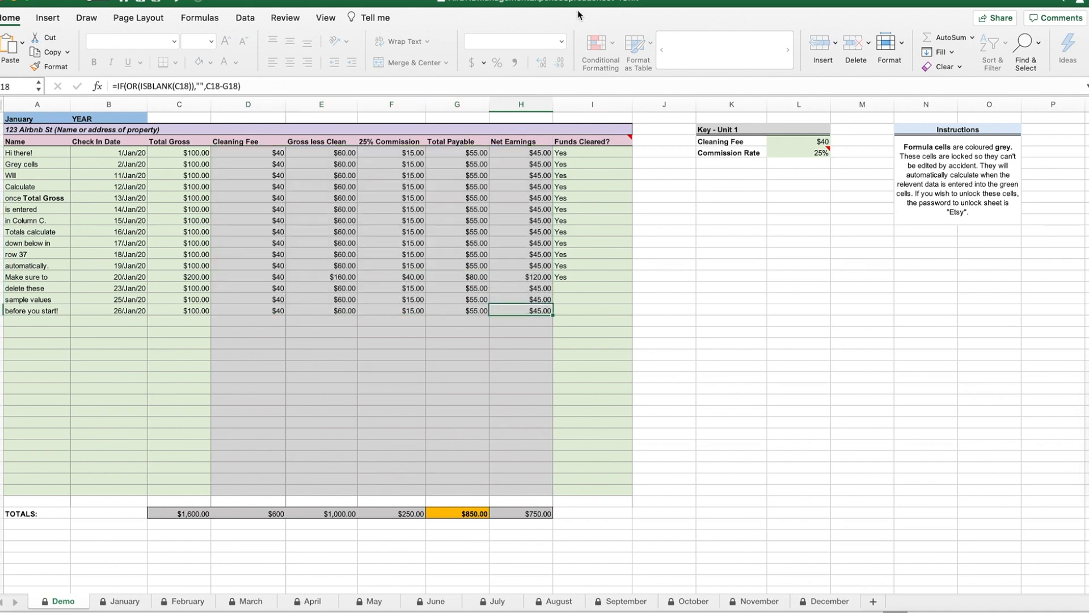
- Read the instructions note and unprotect the Demo sheet from the Review tab
{"action": "left_click", "coordinate": [957, 183]}
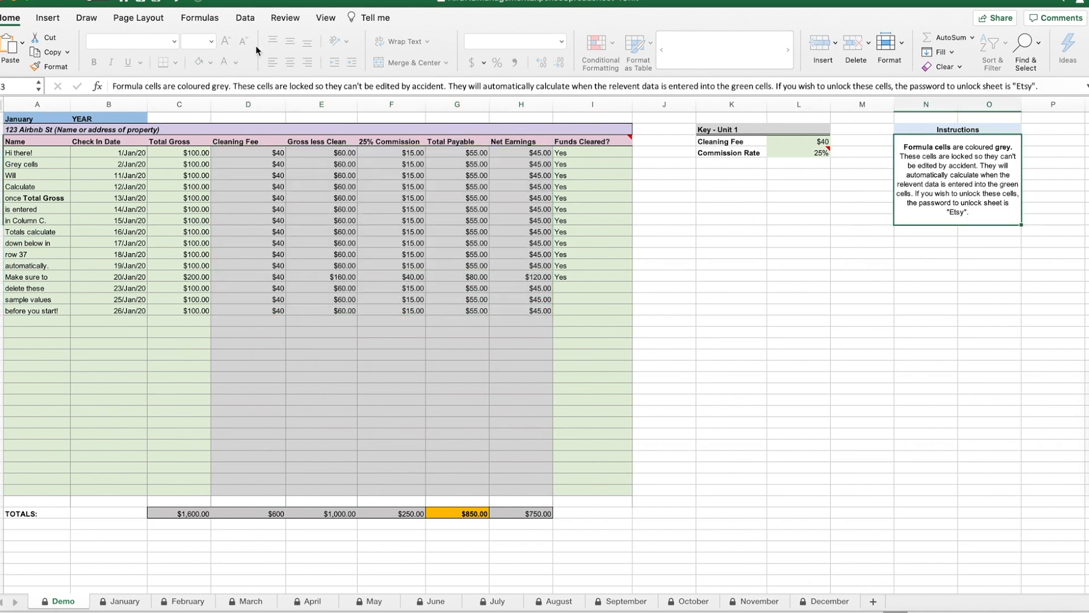
{"action": "left_click", "coordinate": [284, 18]}
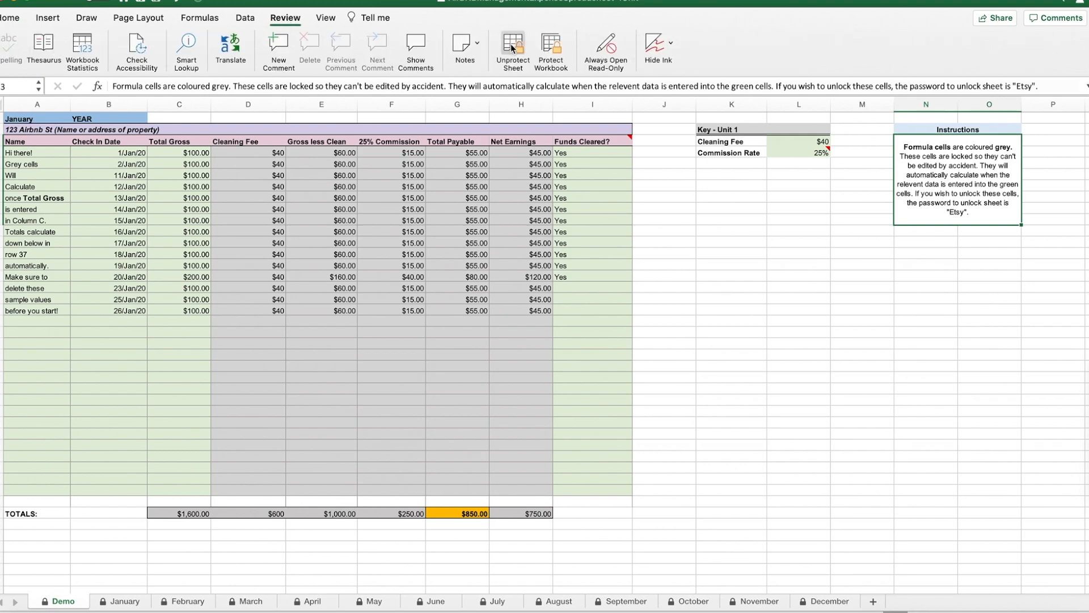
{"action": "left_click", "coordinate": [511, 50]}
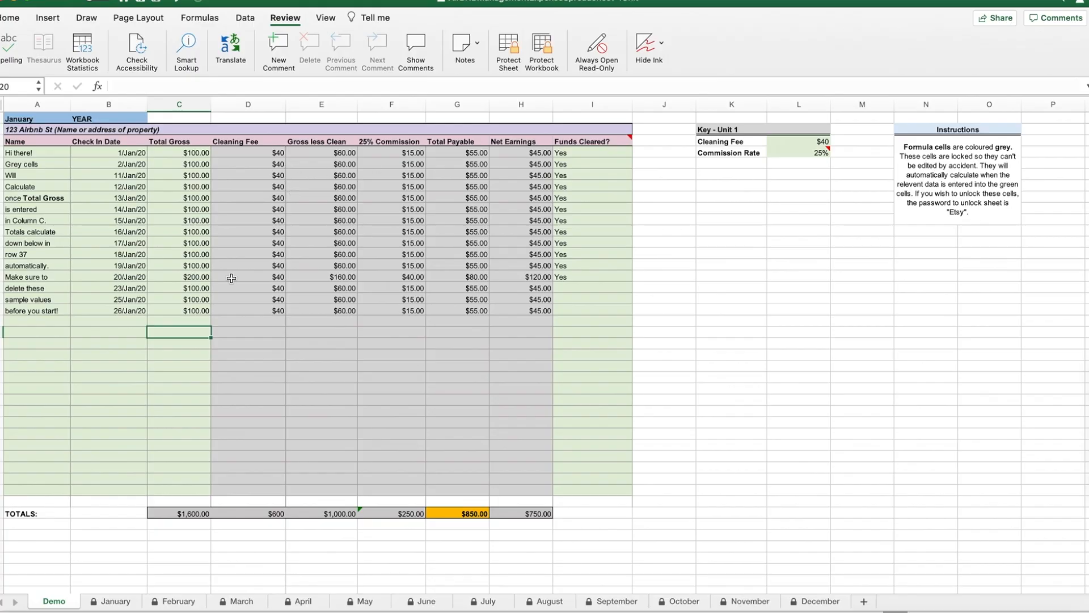
{"action": "mouse_move", "coordinate": [108, 352]}
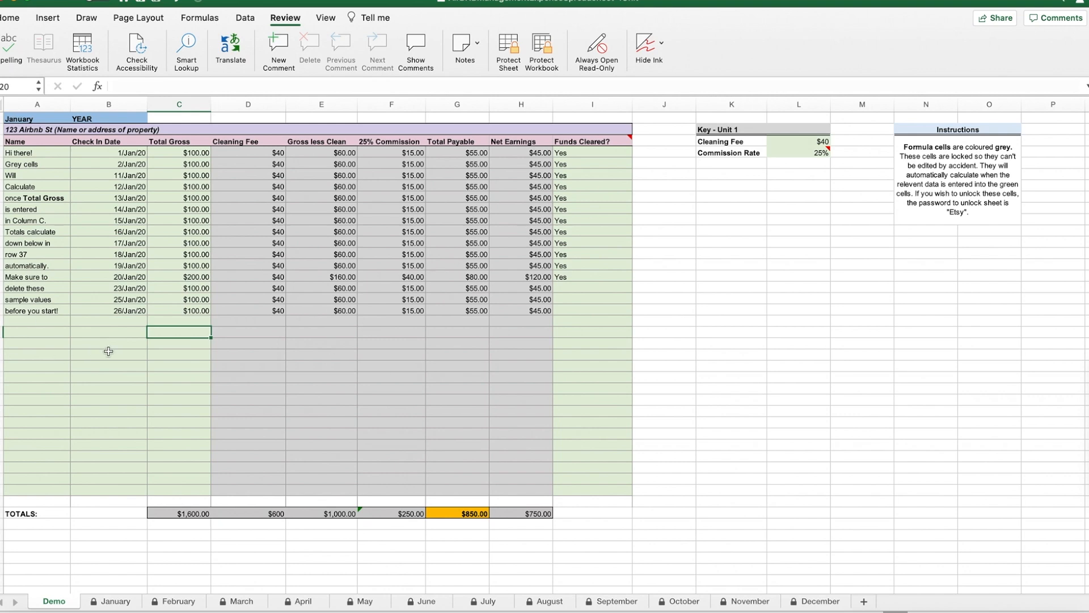
{"action": "mouse_move", "coordinate": [61, 318]}
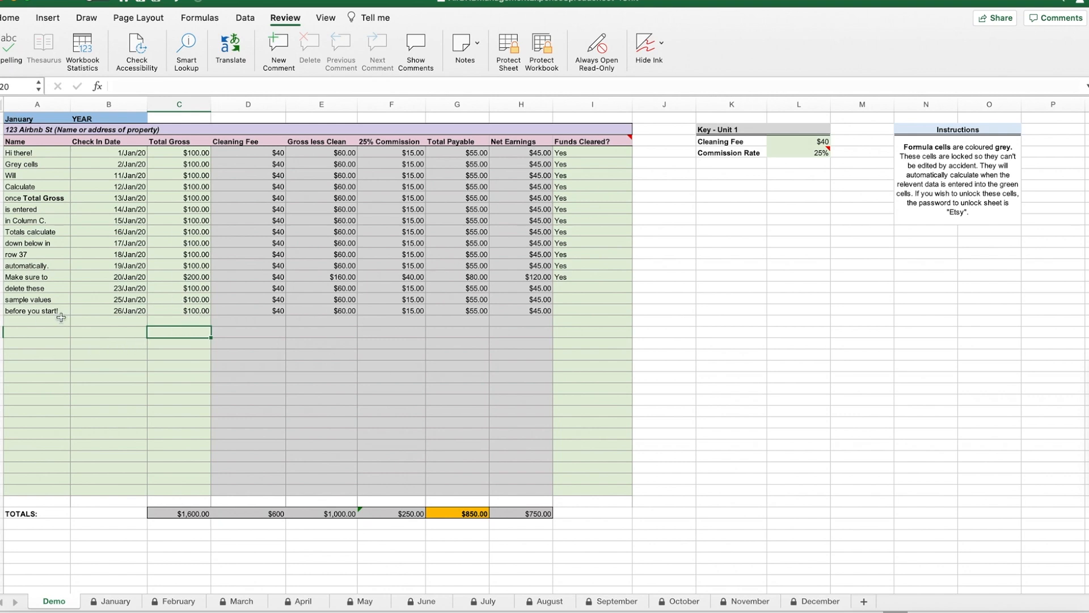
{"action": "left_click", "coordinate": [36, 322]}
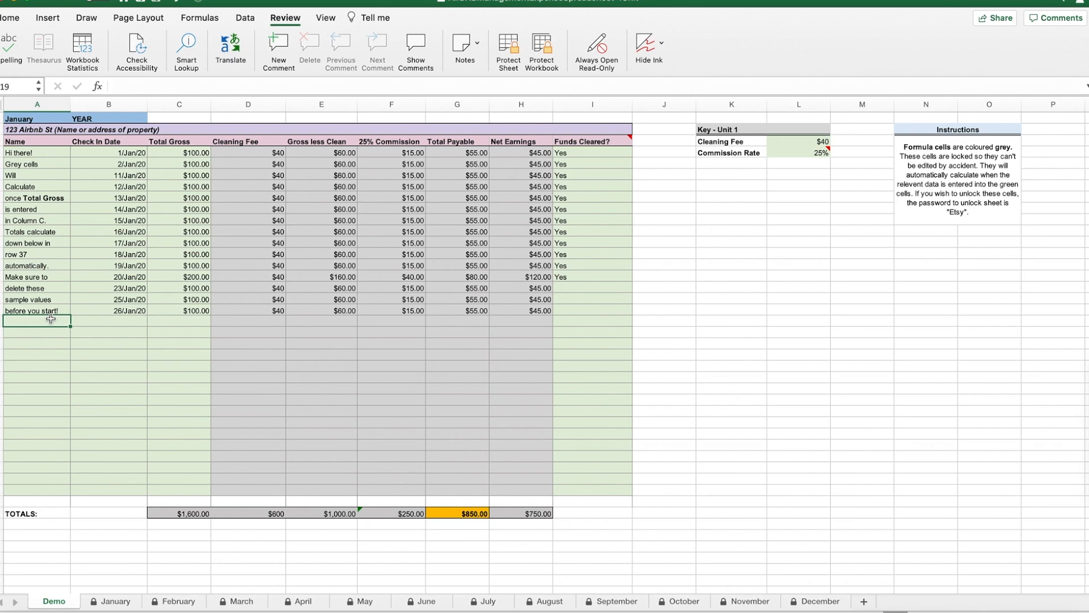
{"action": "type", "text": "bob mc"}
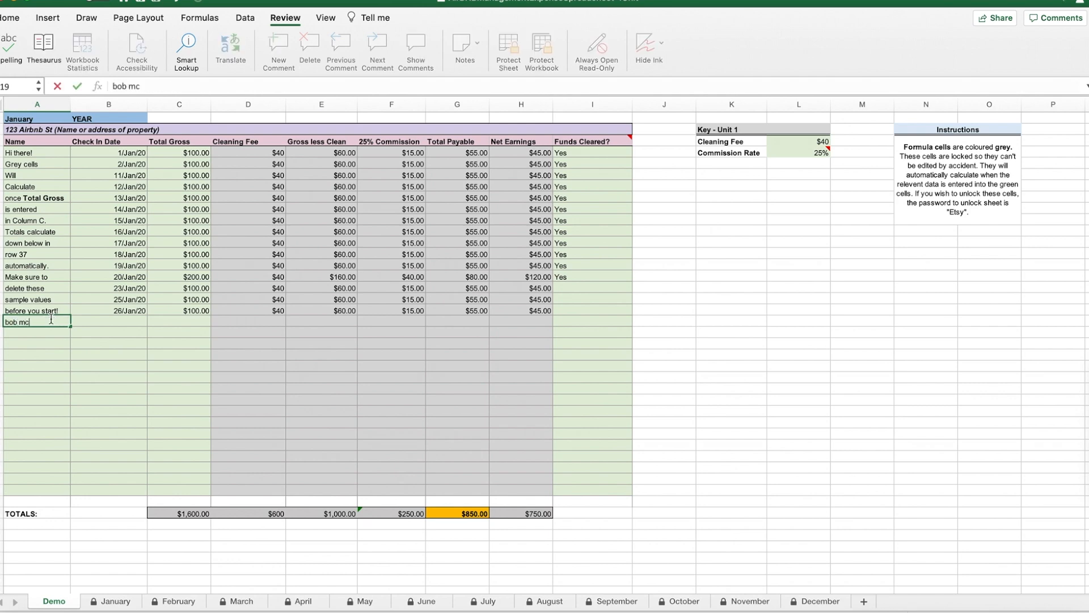
{"action": "type", "text": "vance"}
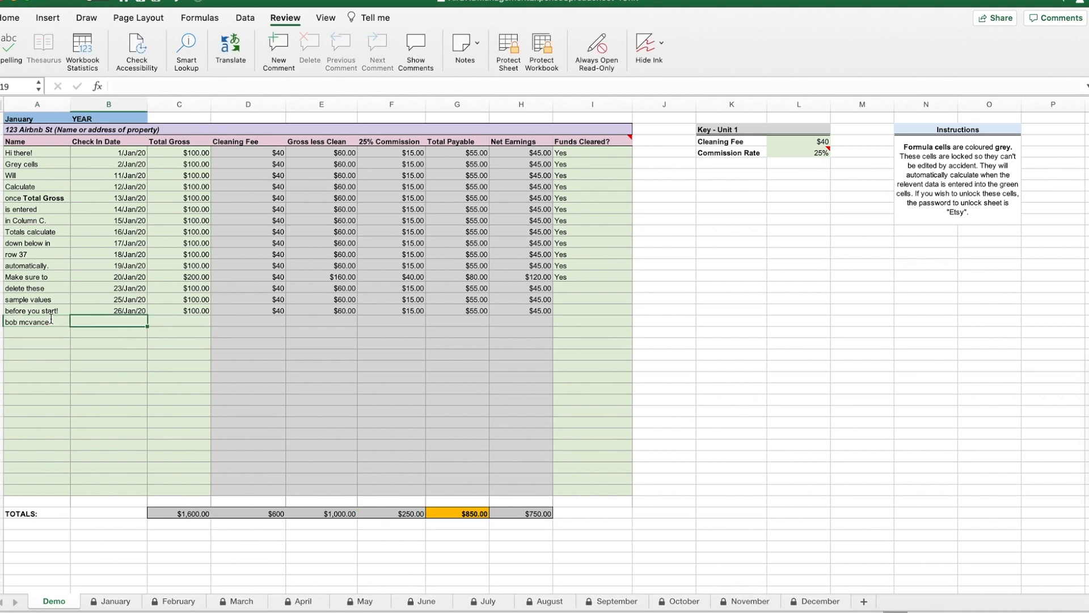
{"action": "type", "text": "28"}
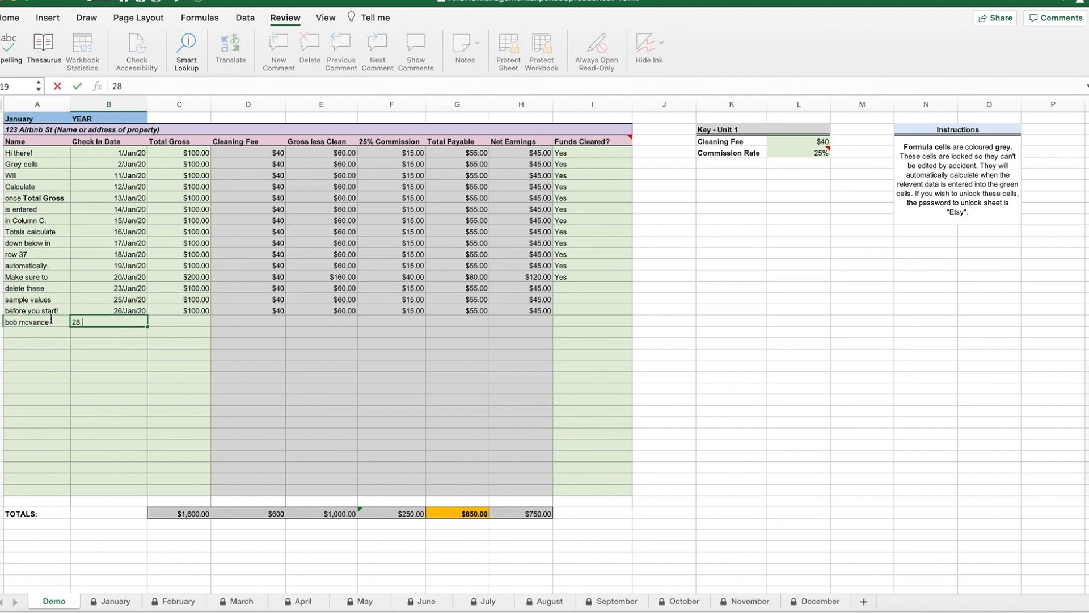
{"action": "type", "text": "jan 2"}
{"action": "left_click", "coordinate": [179, 321]}
{"action": "type", "text": "1"}
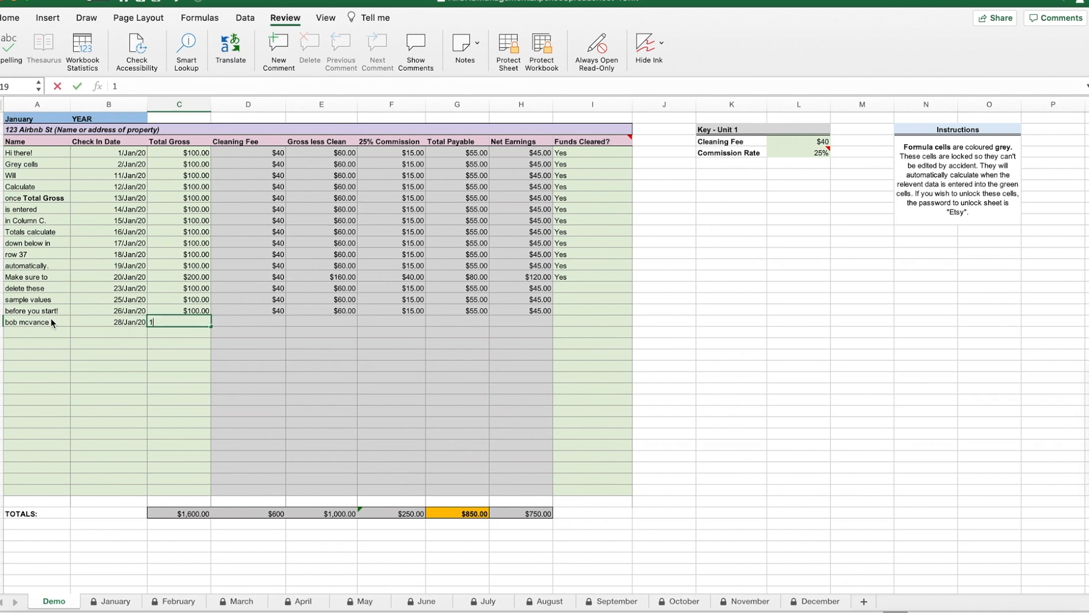
{"action": "key", "text": "Return"}
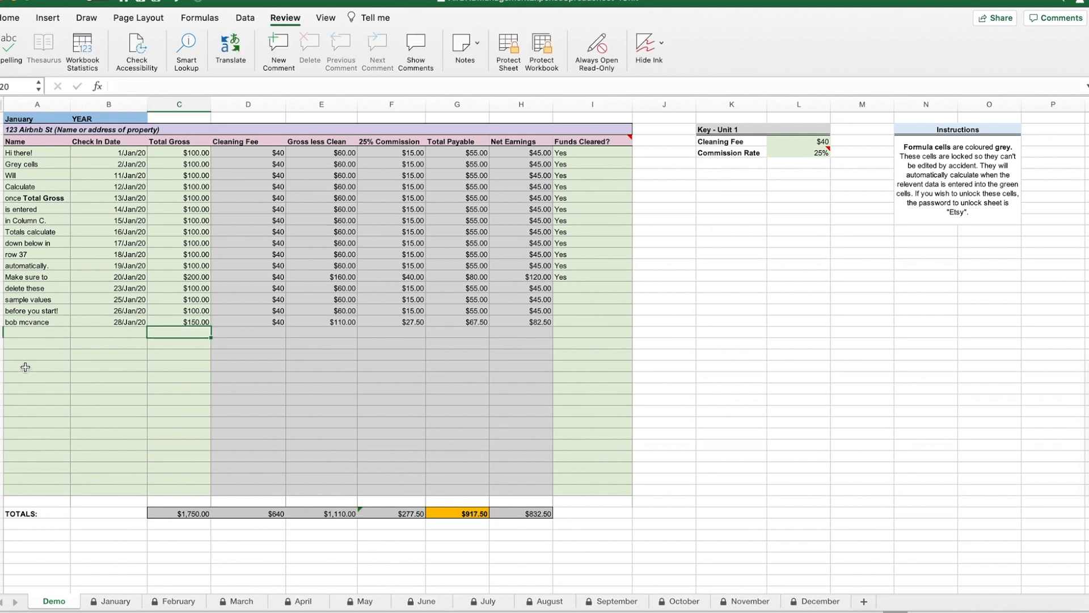
{"action": "mouse_move", "coordinate": [507, 326]}
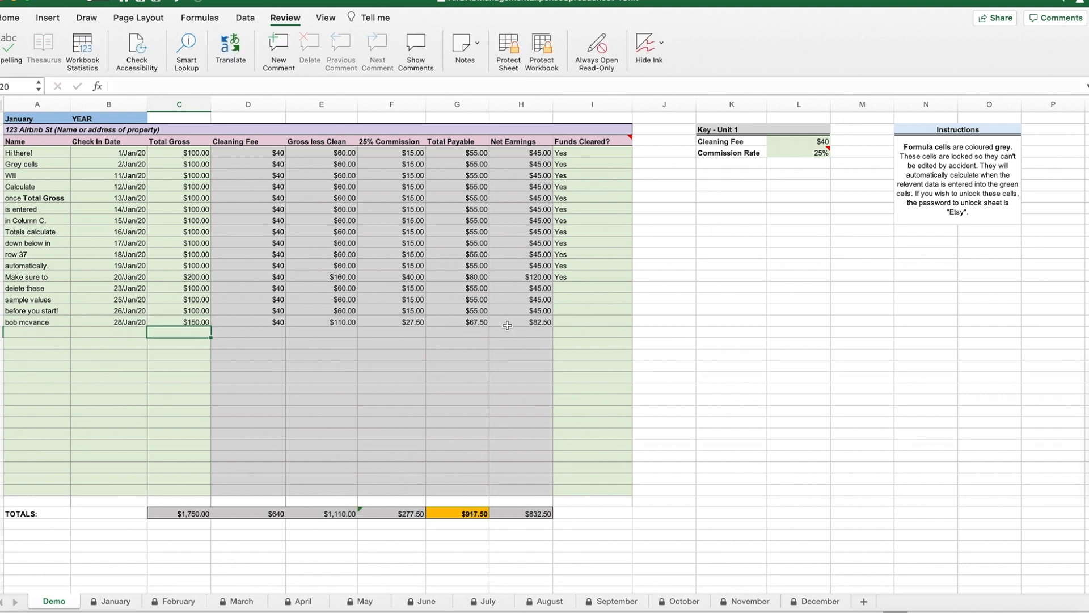
{"action": "mouse_move", "coordinate": [578, 271]}
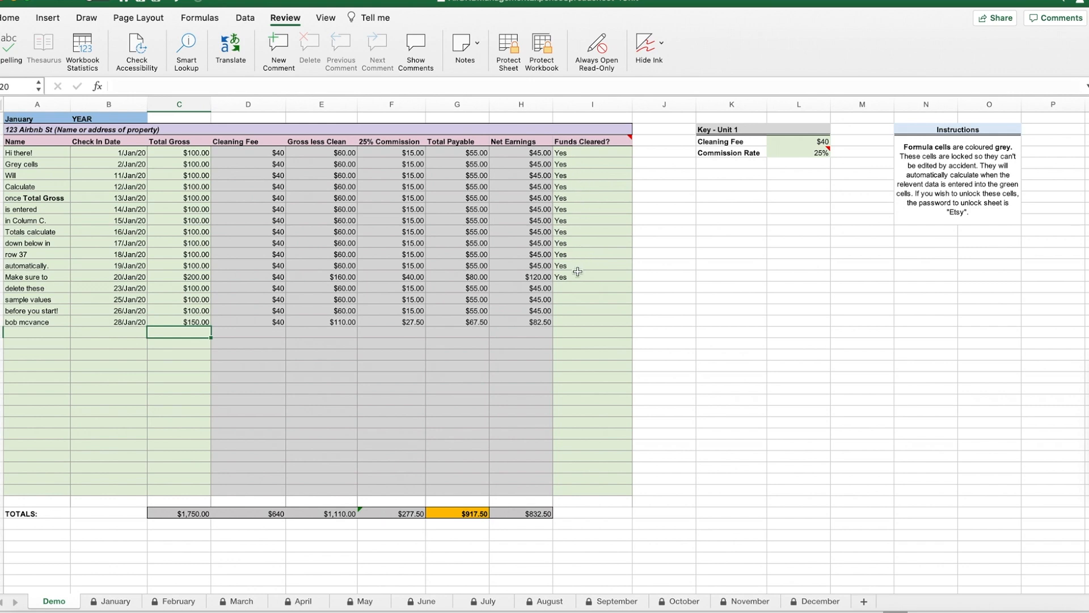
- After checking funds cleared cells, enter the L4 commission rate: 30%, then reselect it for 20%
{"action": "left_click", "coordinate": [592, 276]}
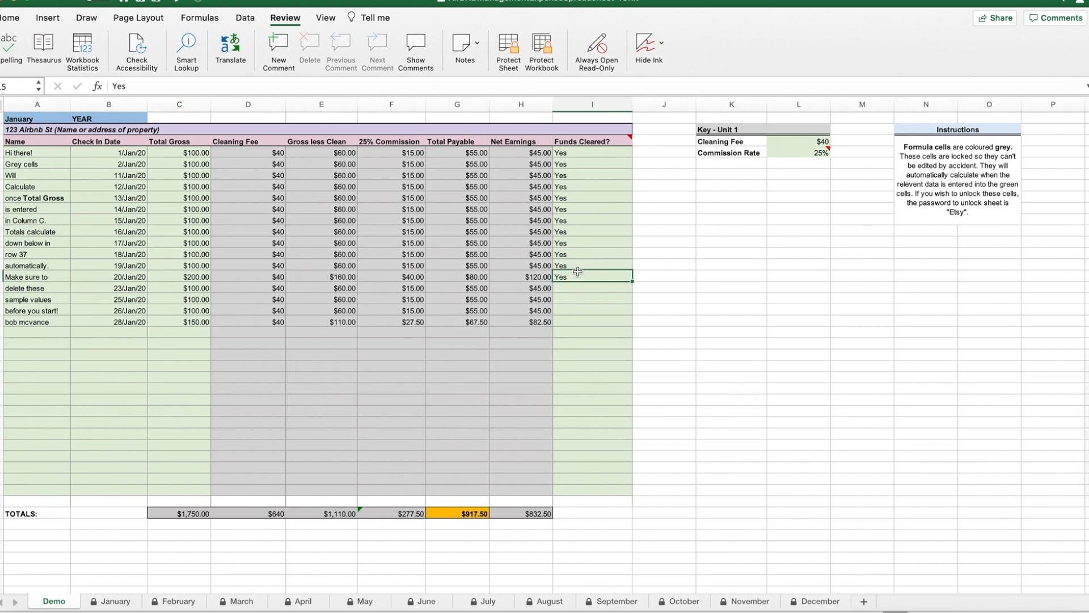
{"action": "left_click", "coordinate": [591, 287]}
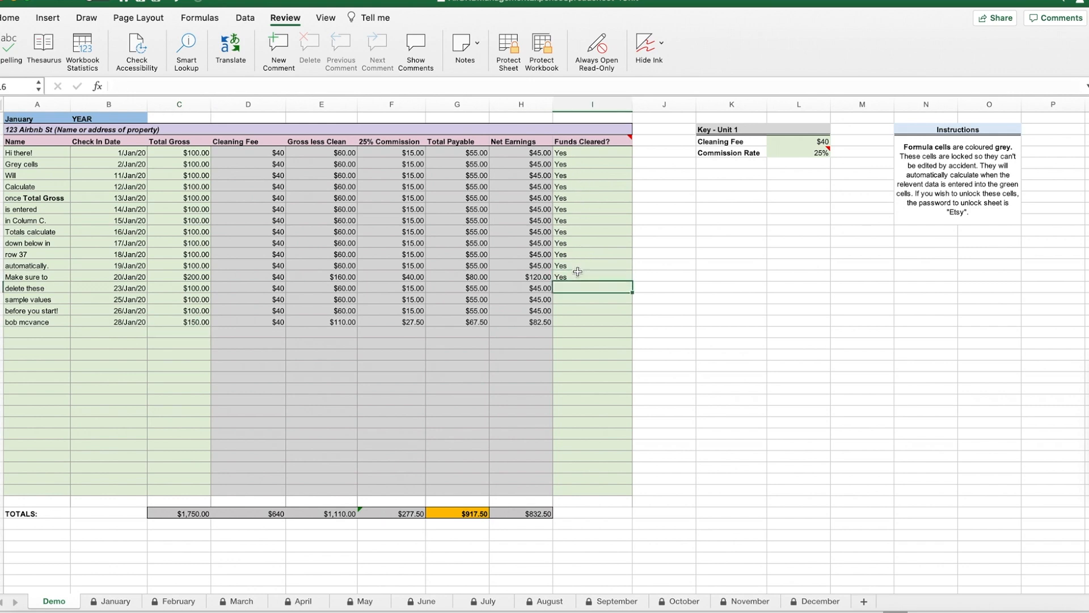
{"action": "left_click", "coordinate": [799, 152]}
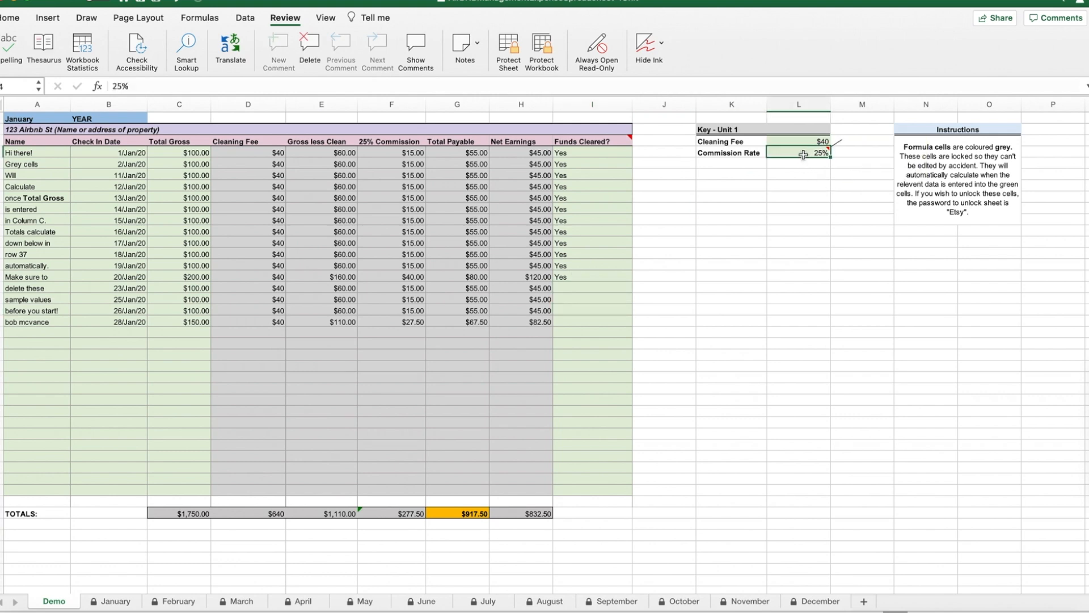
{"action": "mouse_move", "coordinate": [799, 153]}
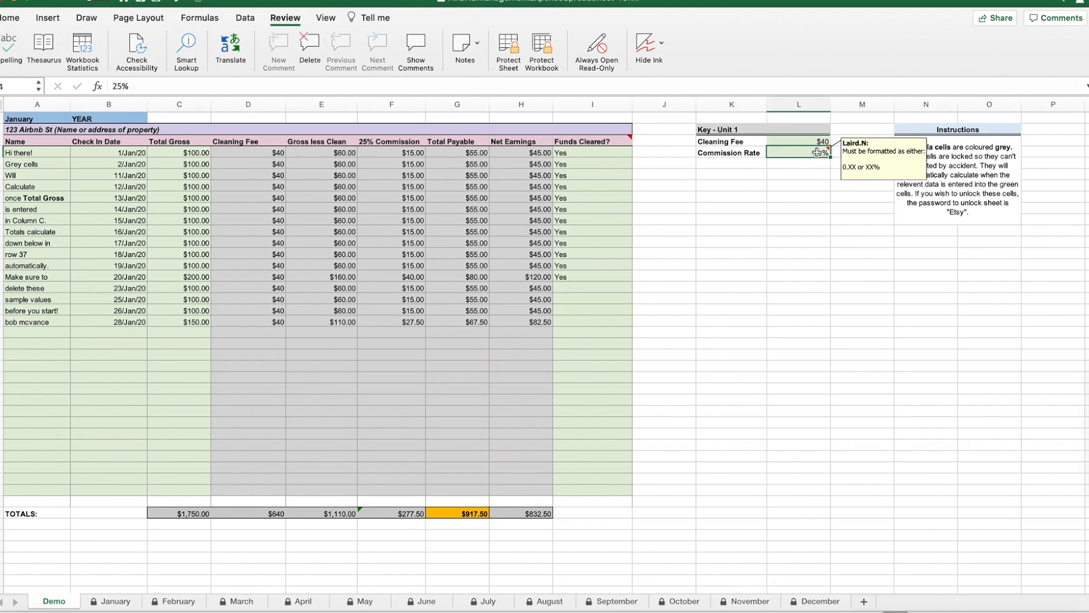
{"action": "type", "text": "30%"}
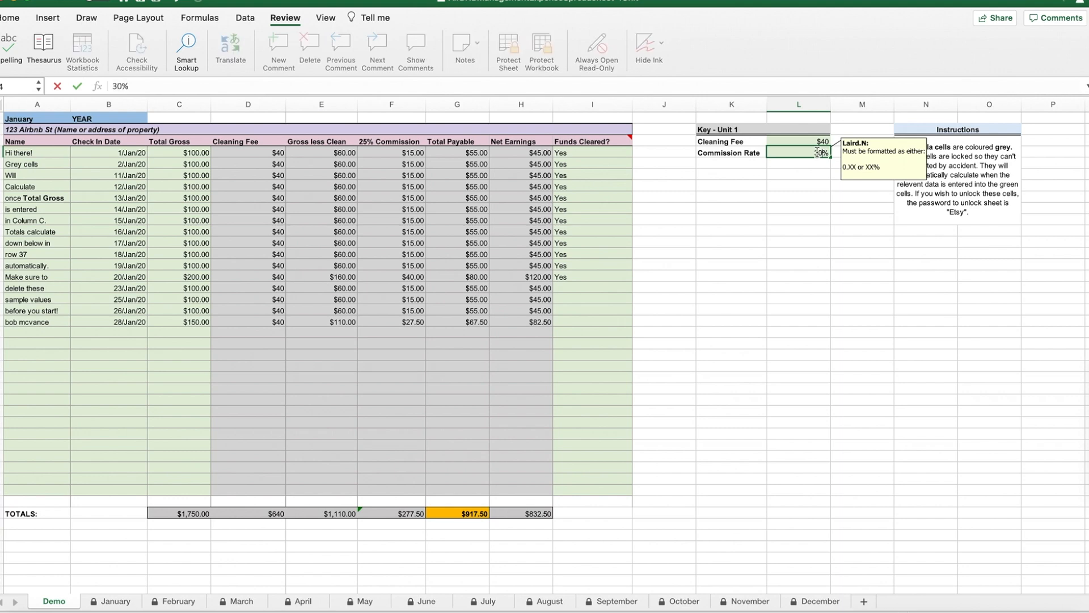
{"action": "key", "text": "Return"}
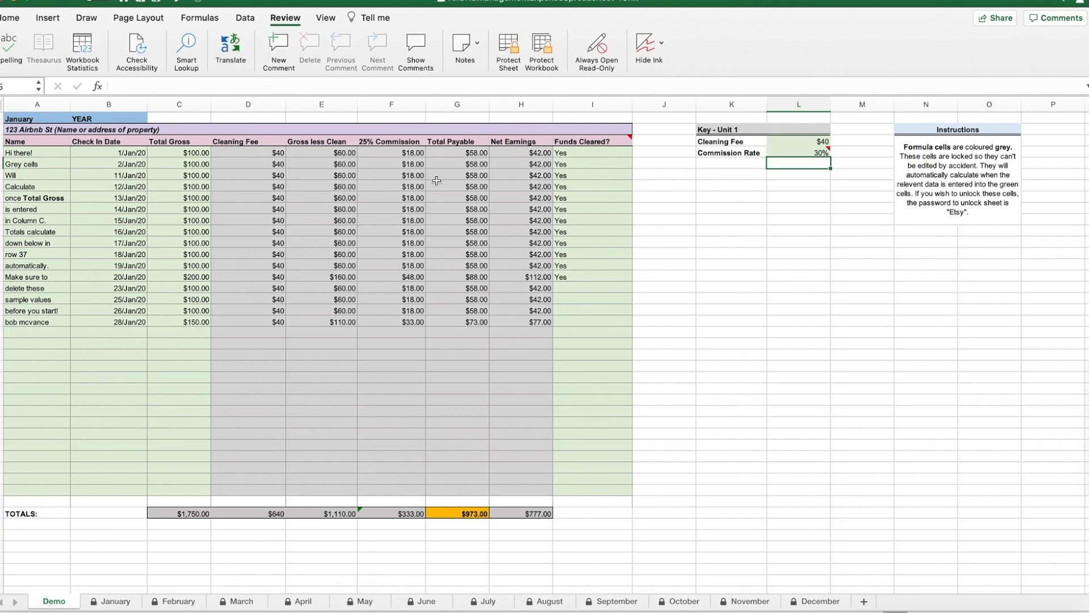
{"action": "mouse_move", "coordinate": [406, 306]}
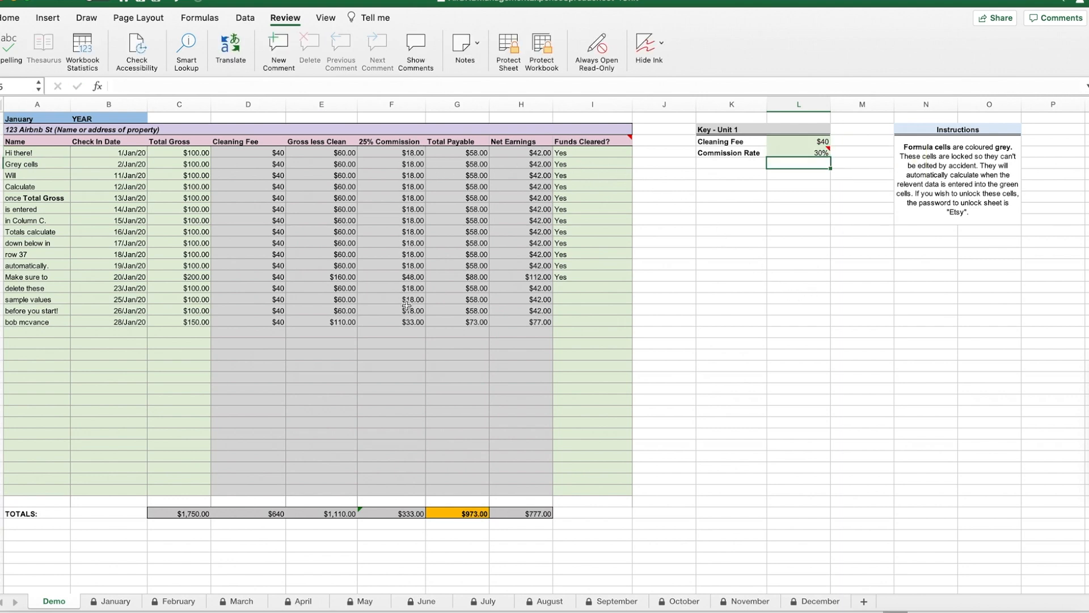
{"action": "left_click", "coordinate": [798, 153]}
{"action": "type", "text": "20"}
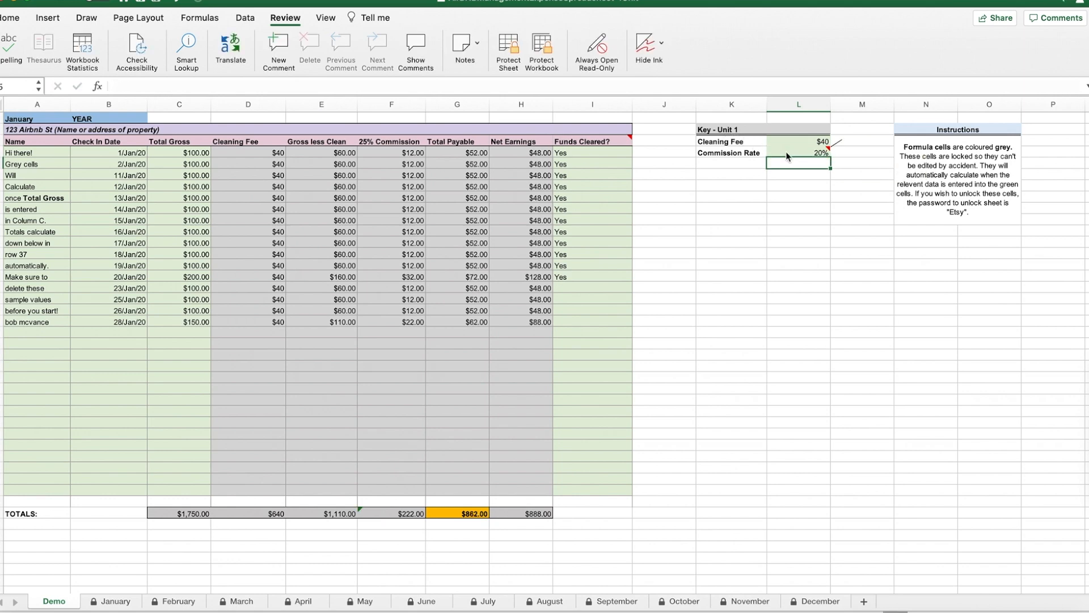
- Select the $40 cleaning fee value in L3 to change it
{"action": "left_click", "coordinate": [798, 141]}
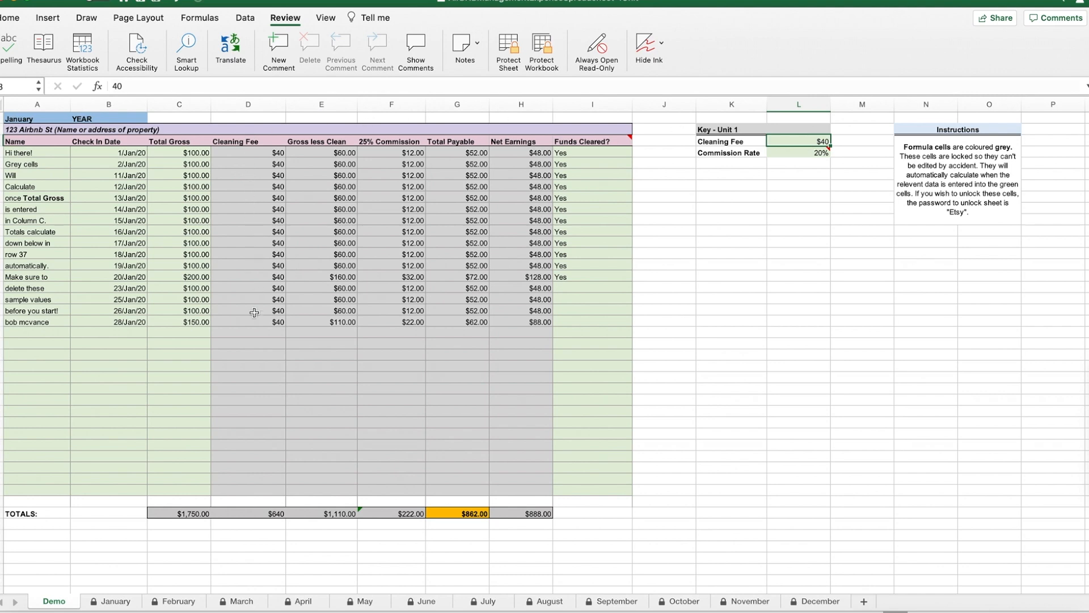
{"action": "mouse_move", "coordinate": [839, 185]}
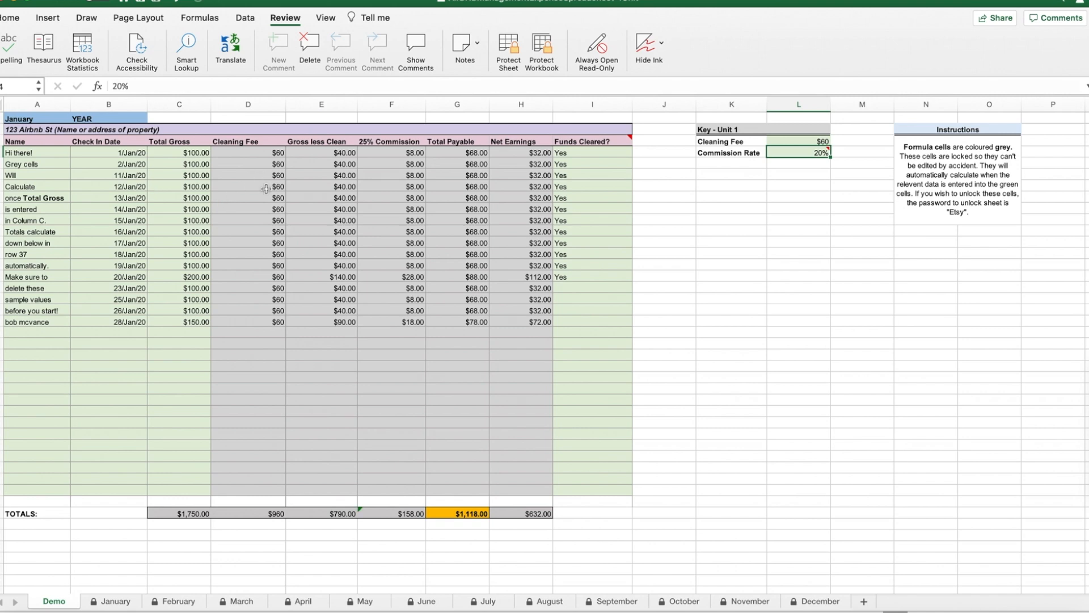
{"action": "mouse_move", "coordinate": [167, 566]}
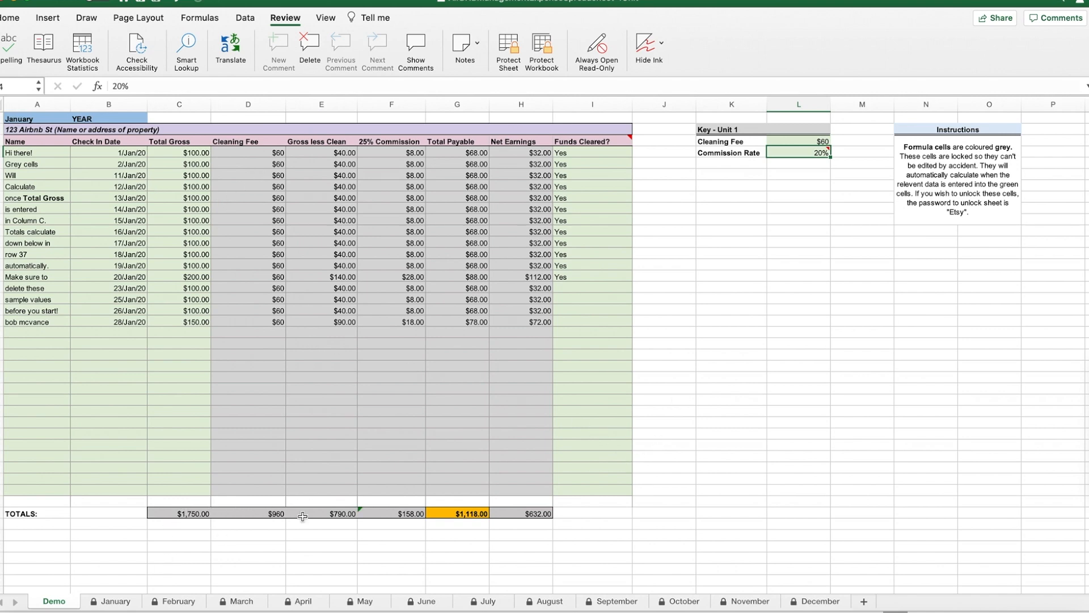
{"action": "mouse_move", "coordinate": [463, 495]}
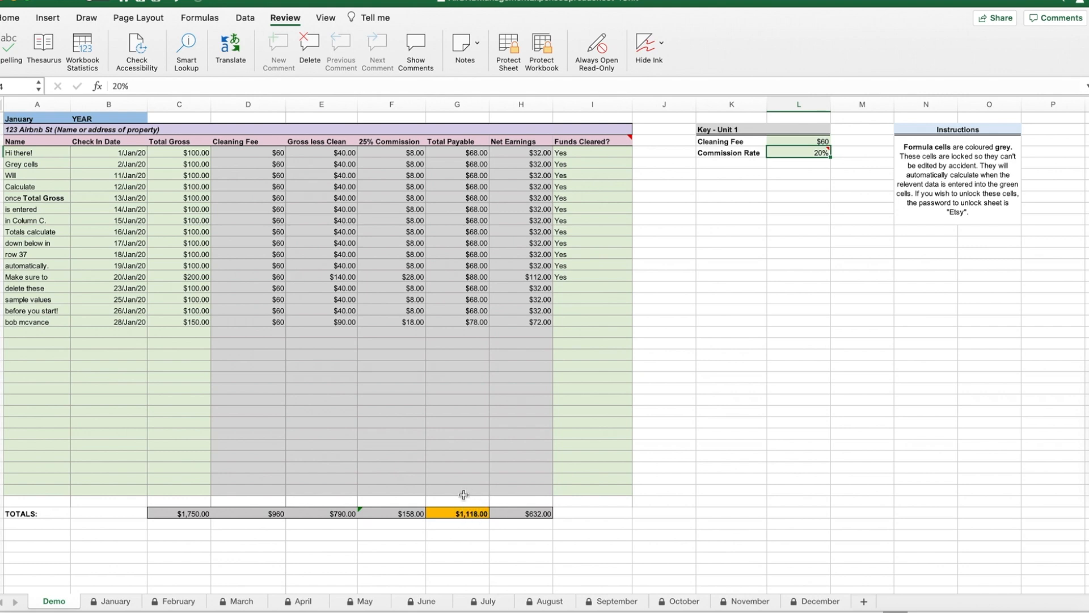